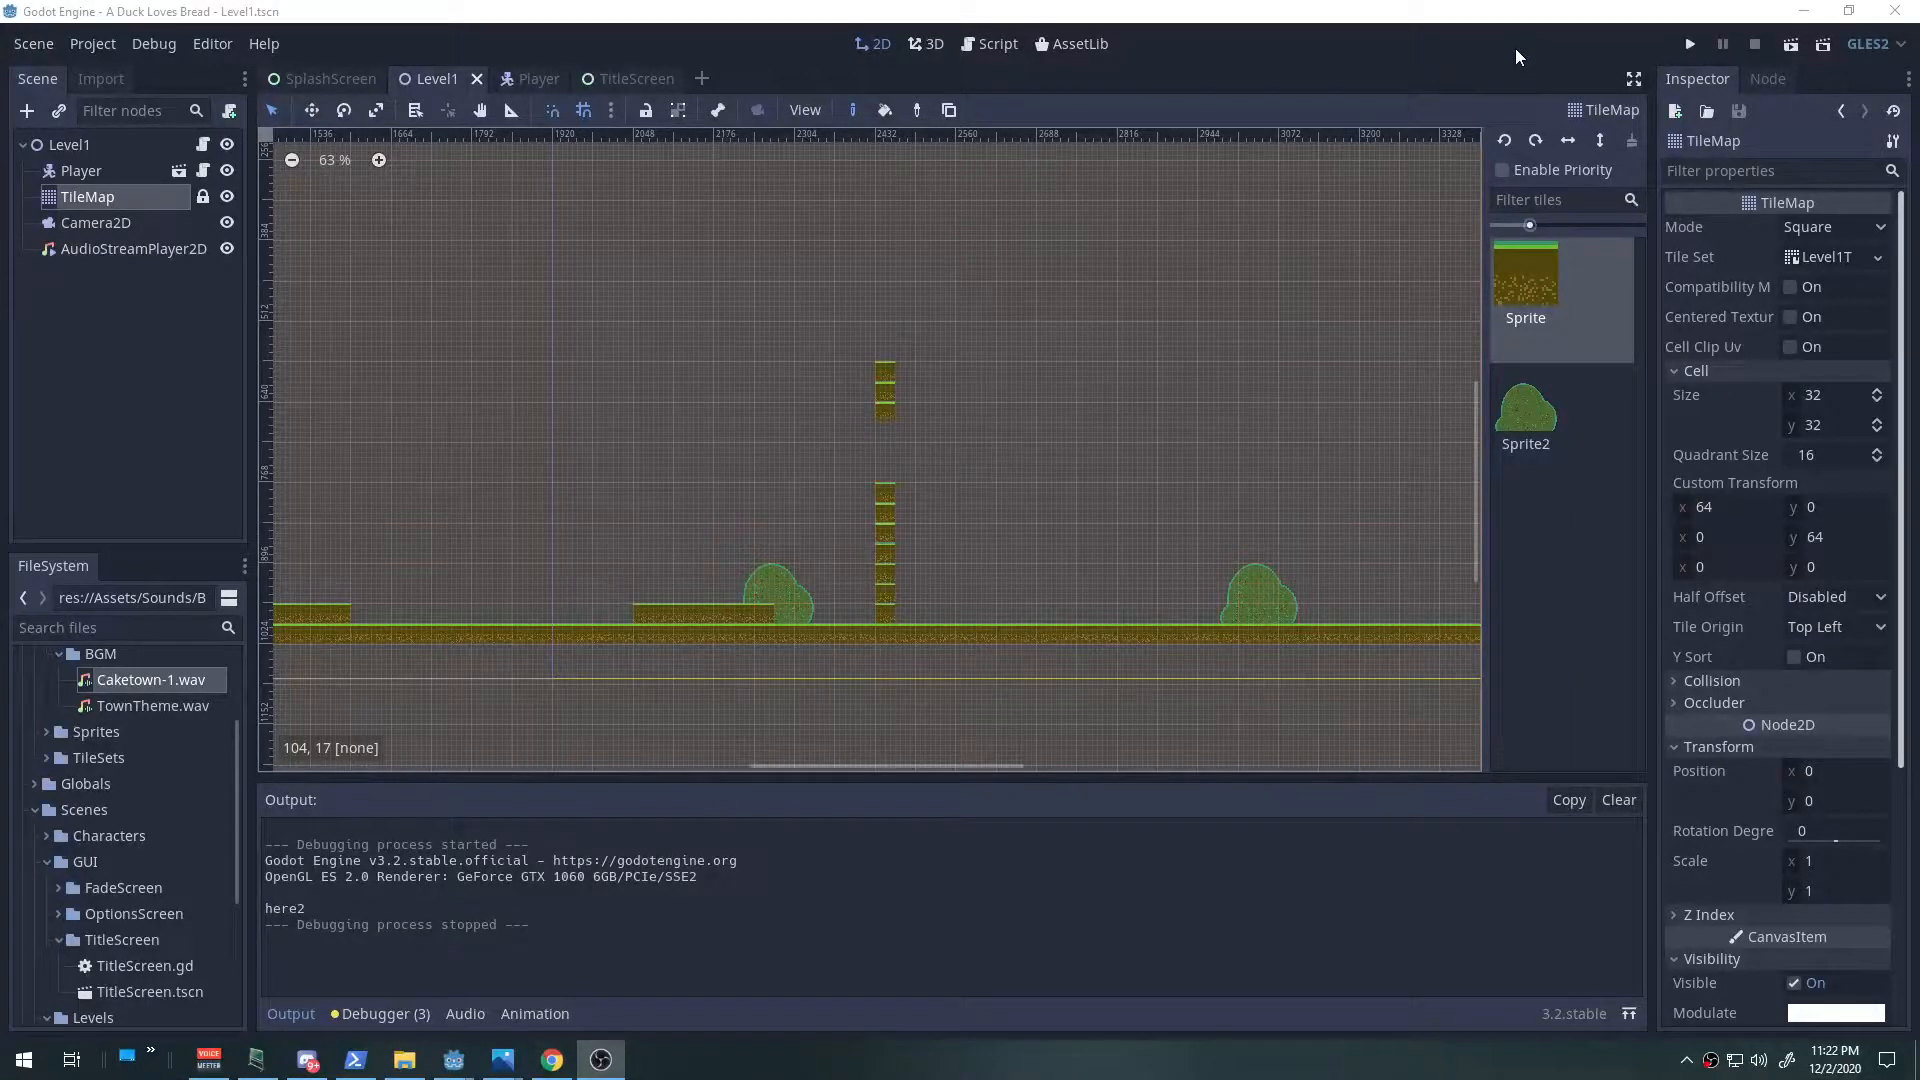
mouse_move(1462, 45)
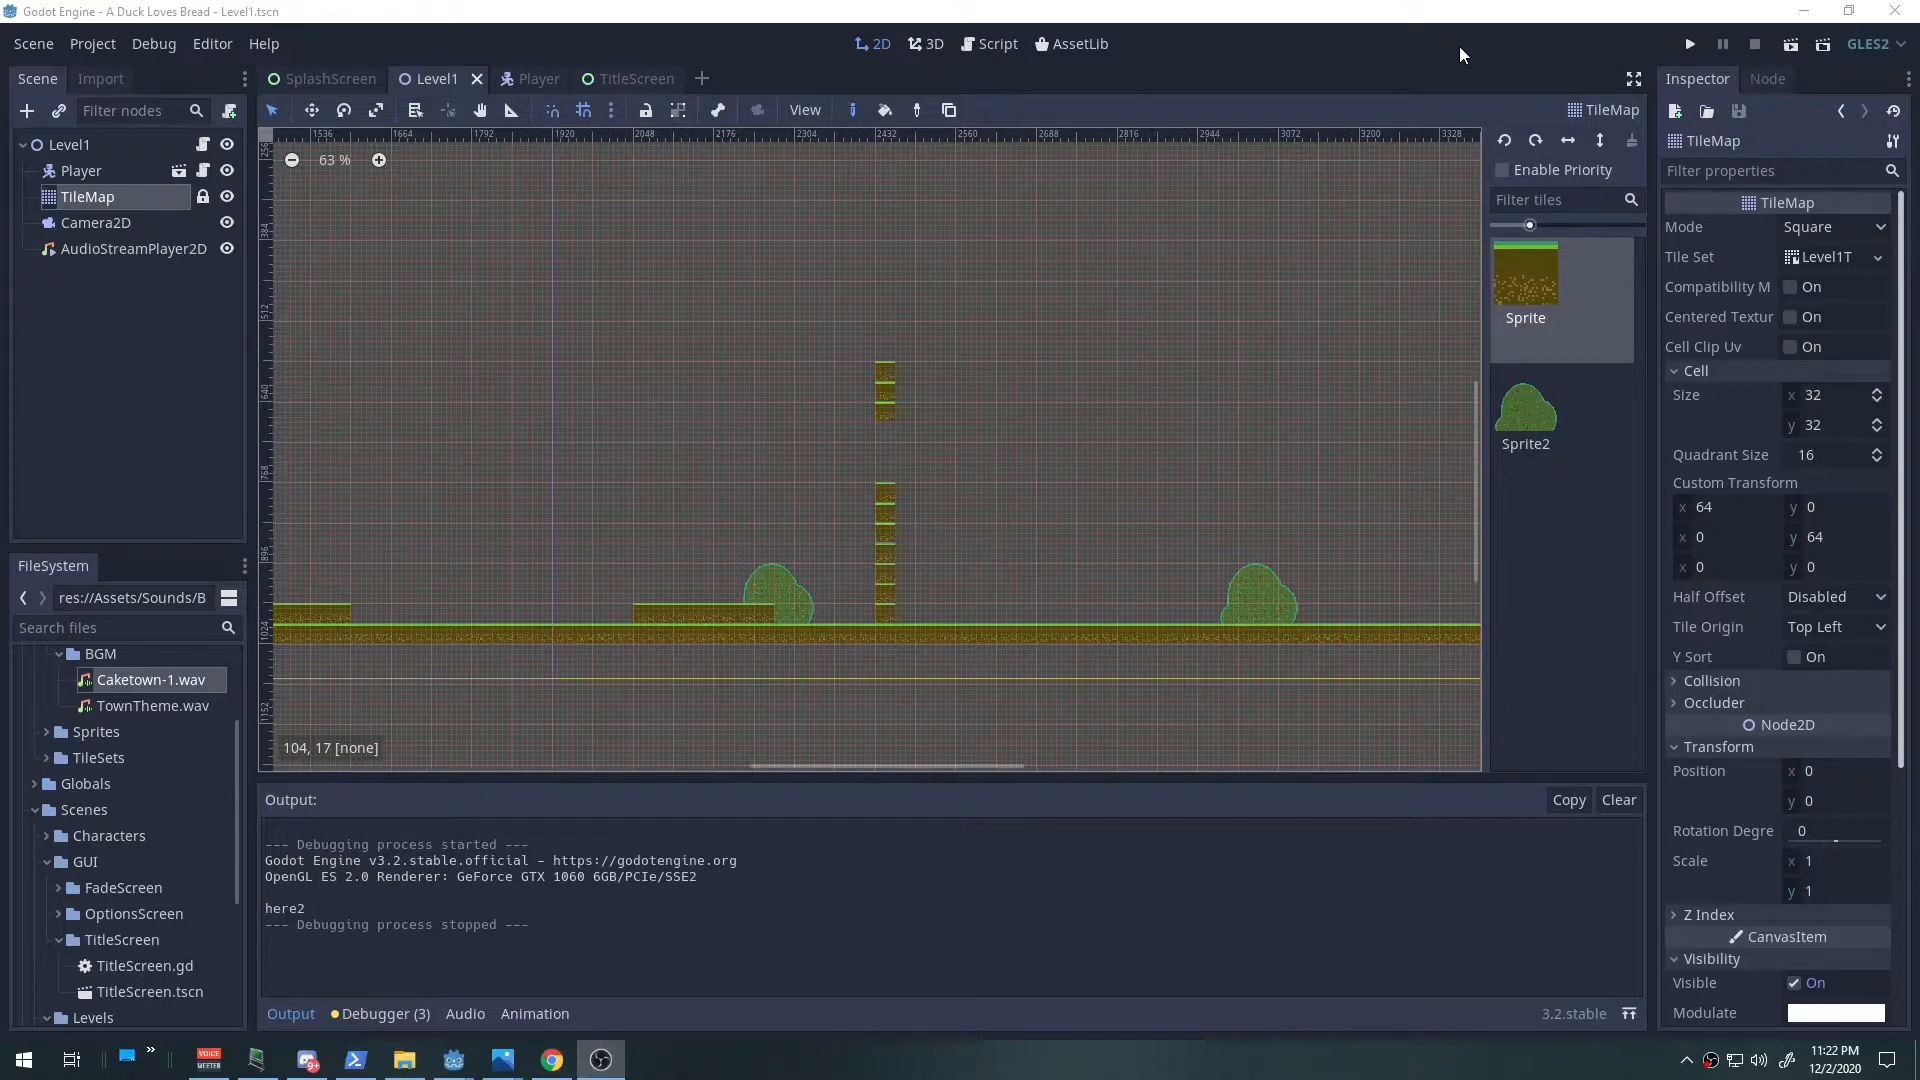
Run the level and make the duck jump beside the stepped tower at about 400 speed
click(1688, 43)
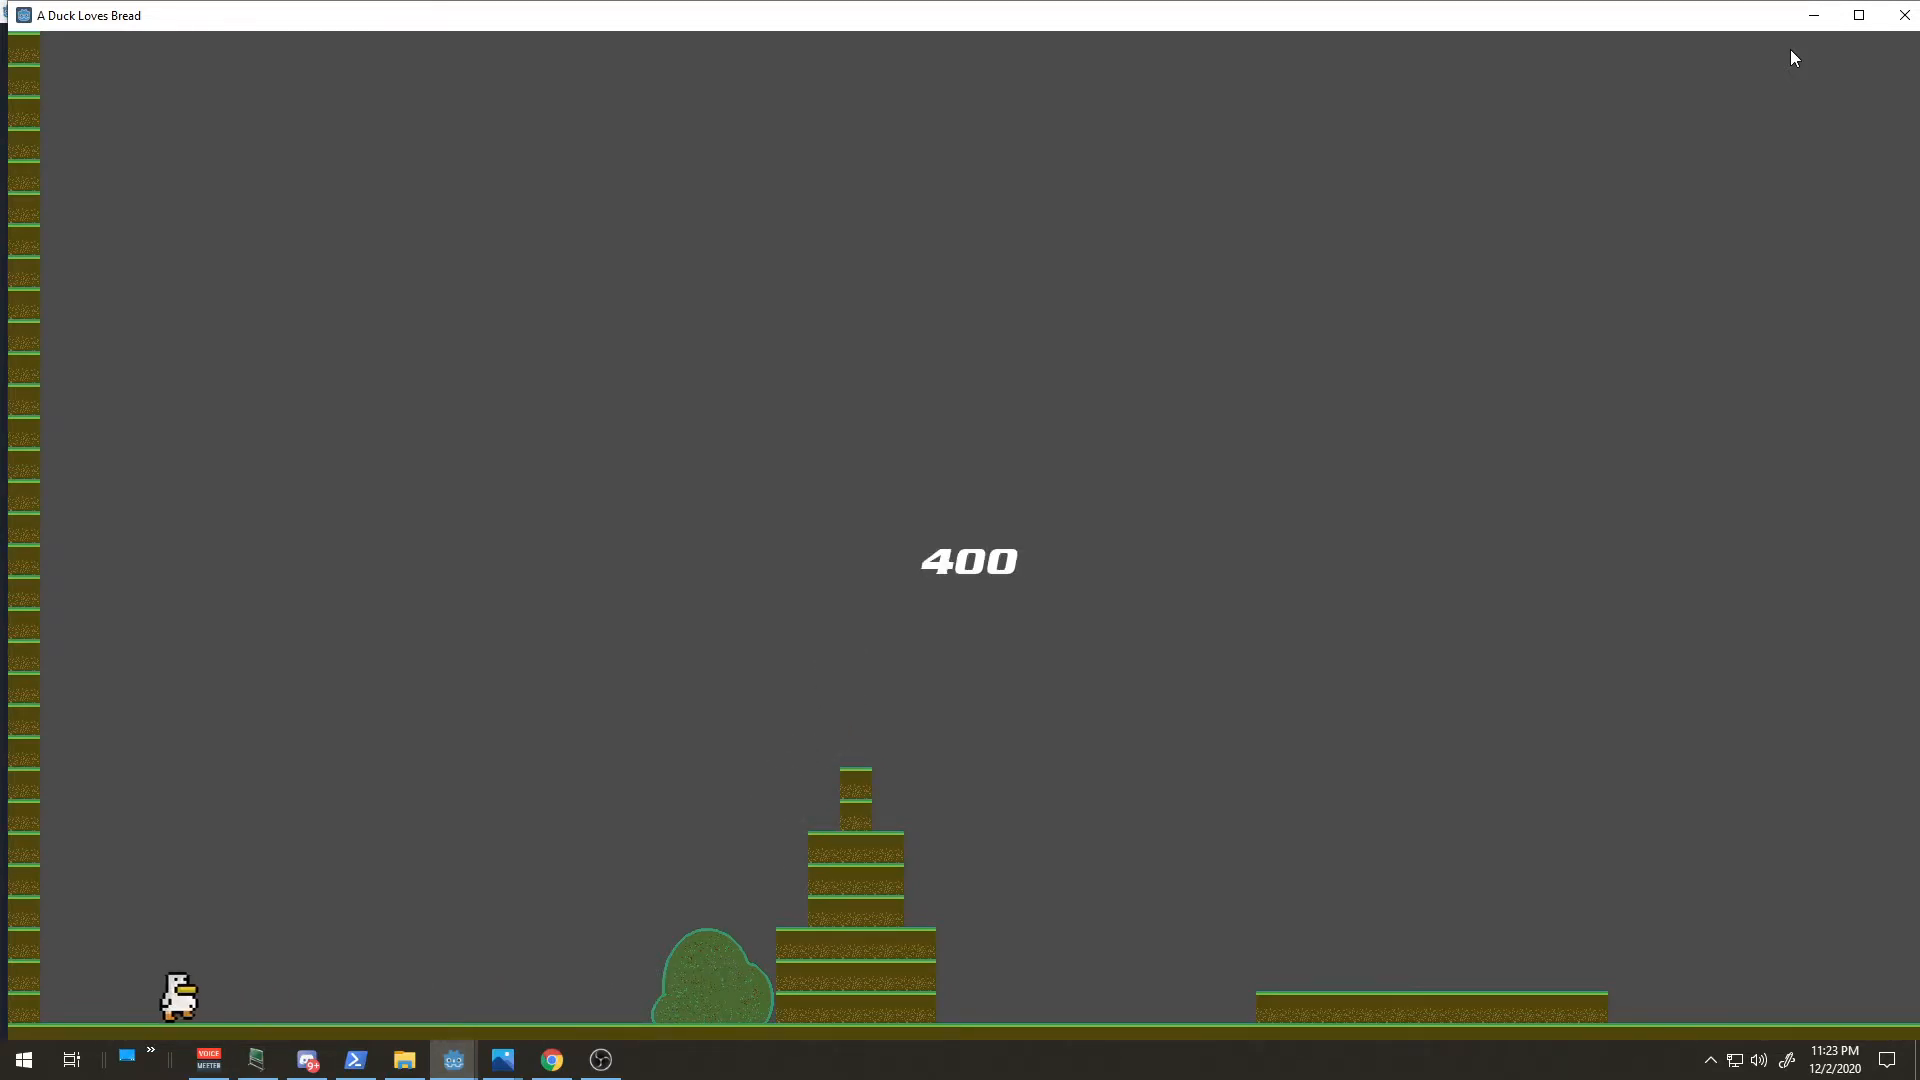
key(space)
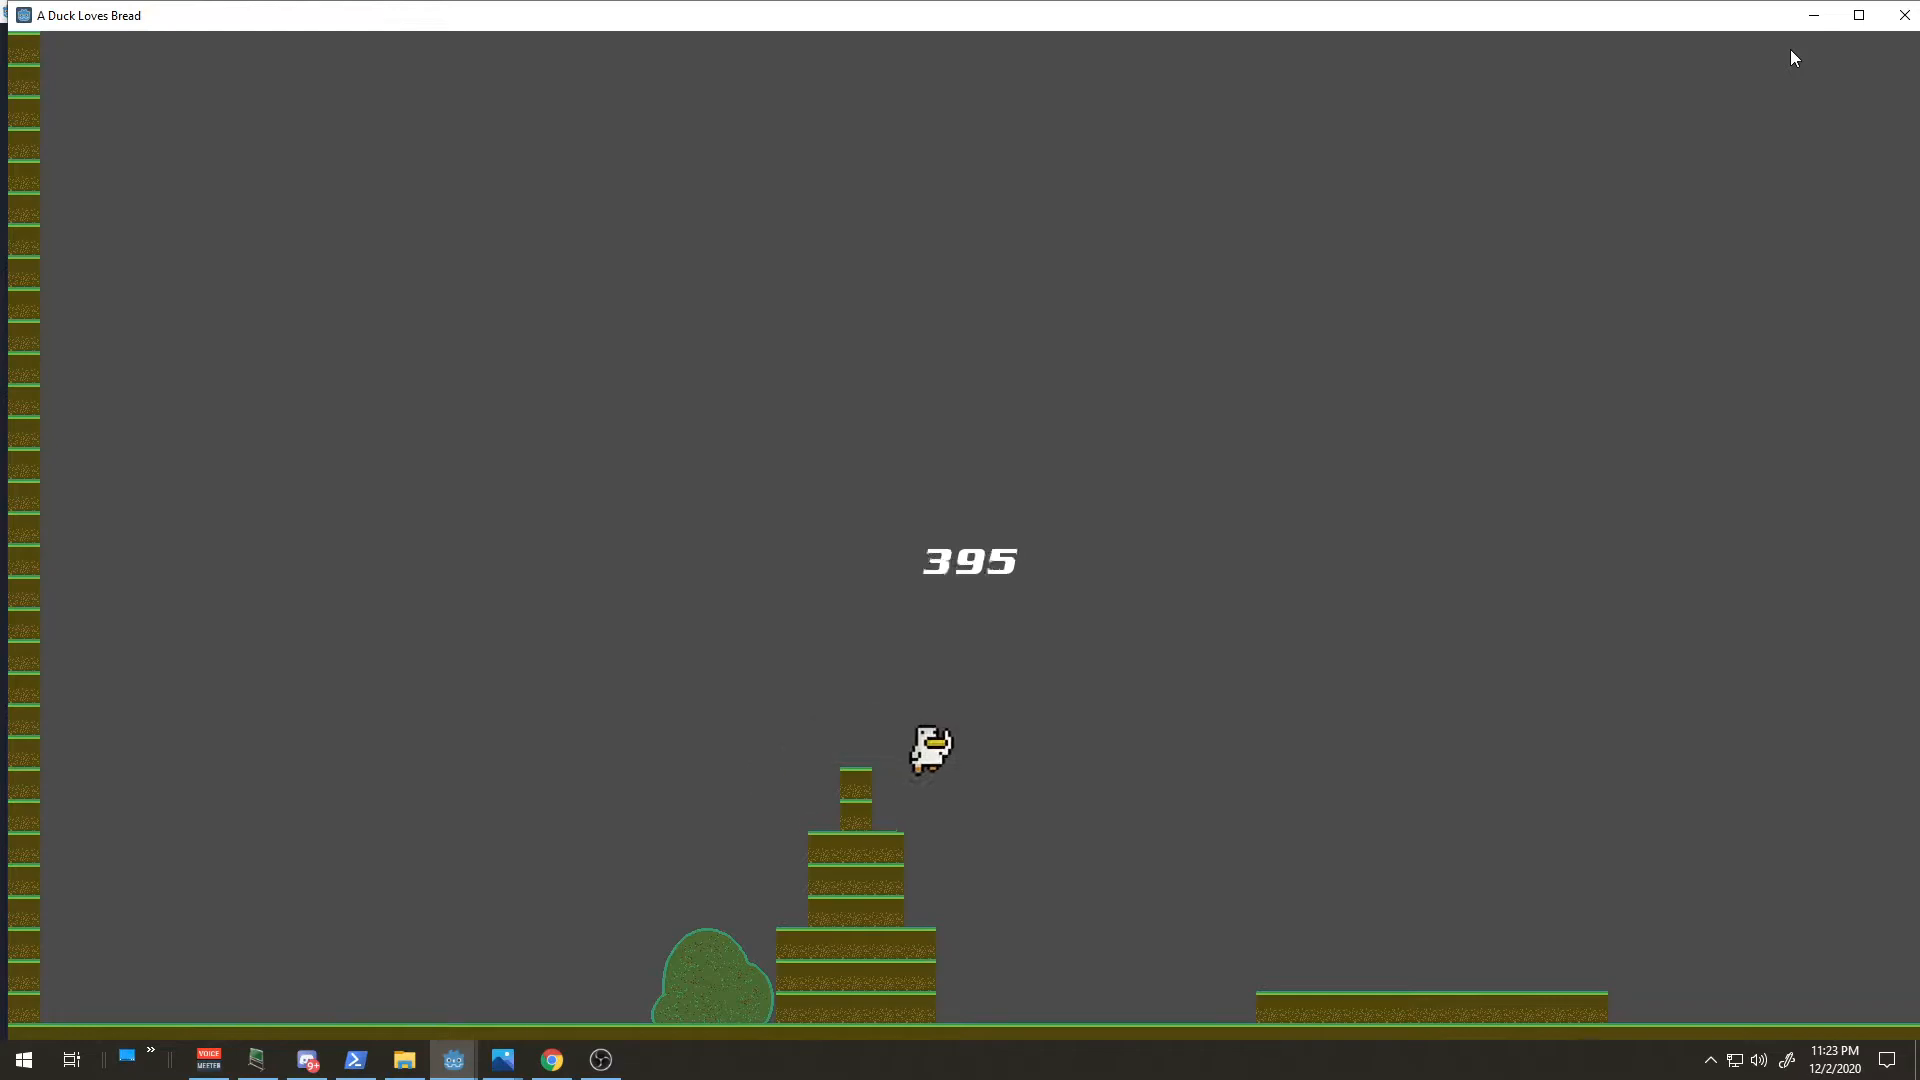